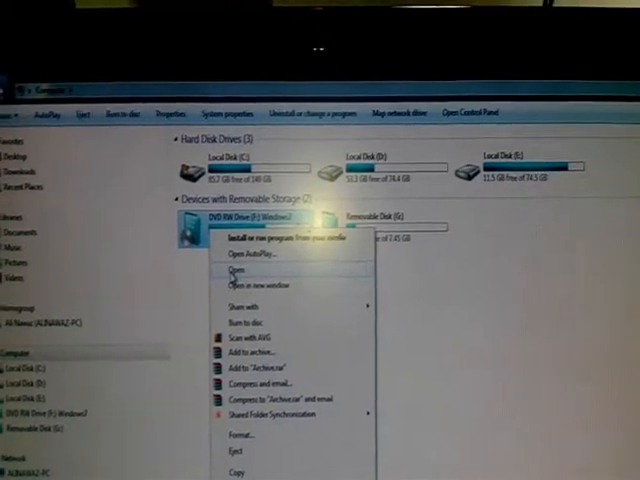
# Open the Windows 7 installation DVD and copy all its setup files and folders.
pyautogui.click(236, 268)
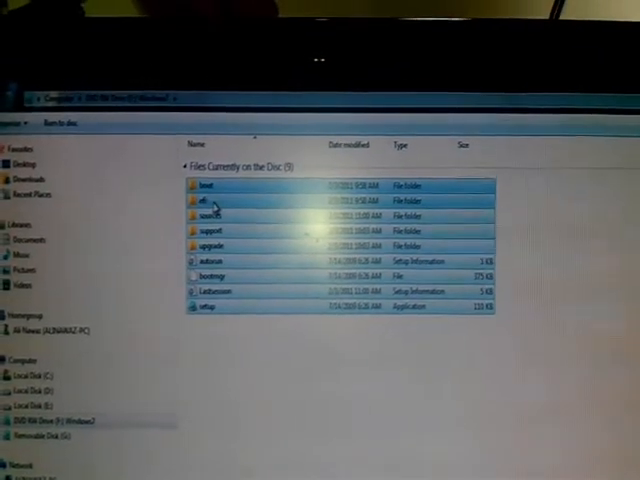
pyautogui.rightClick(200, 204)
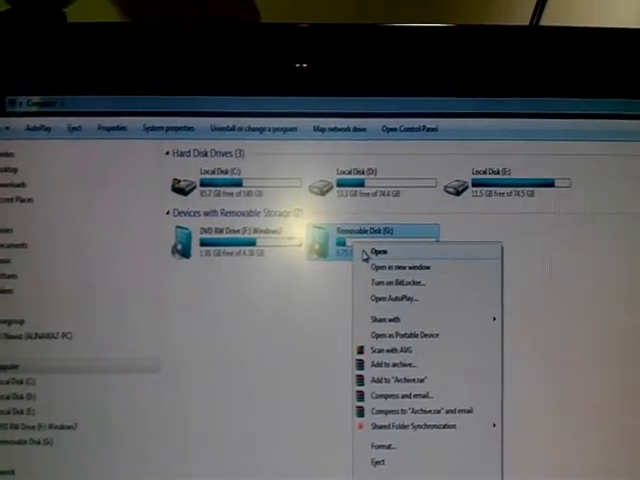
# Open the removable USB pen drive and paste the DVD files into it.
pyautogui.click(384, 252)
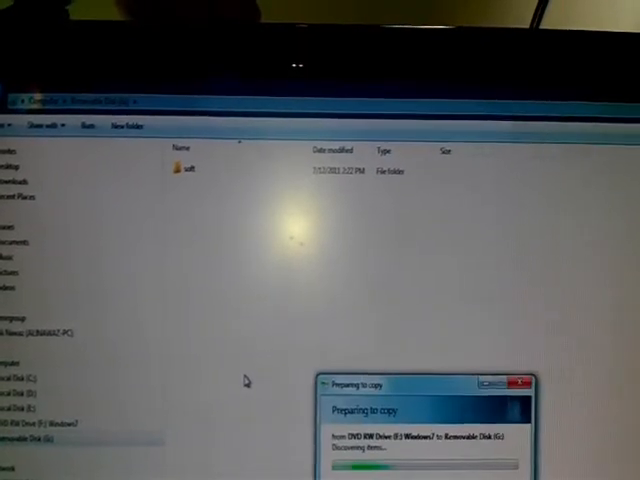